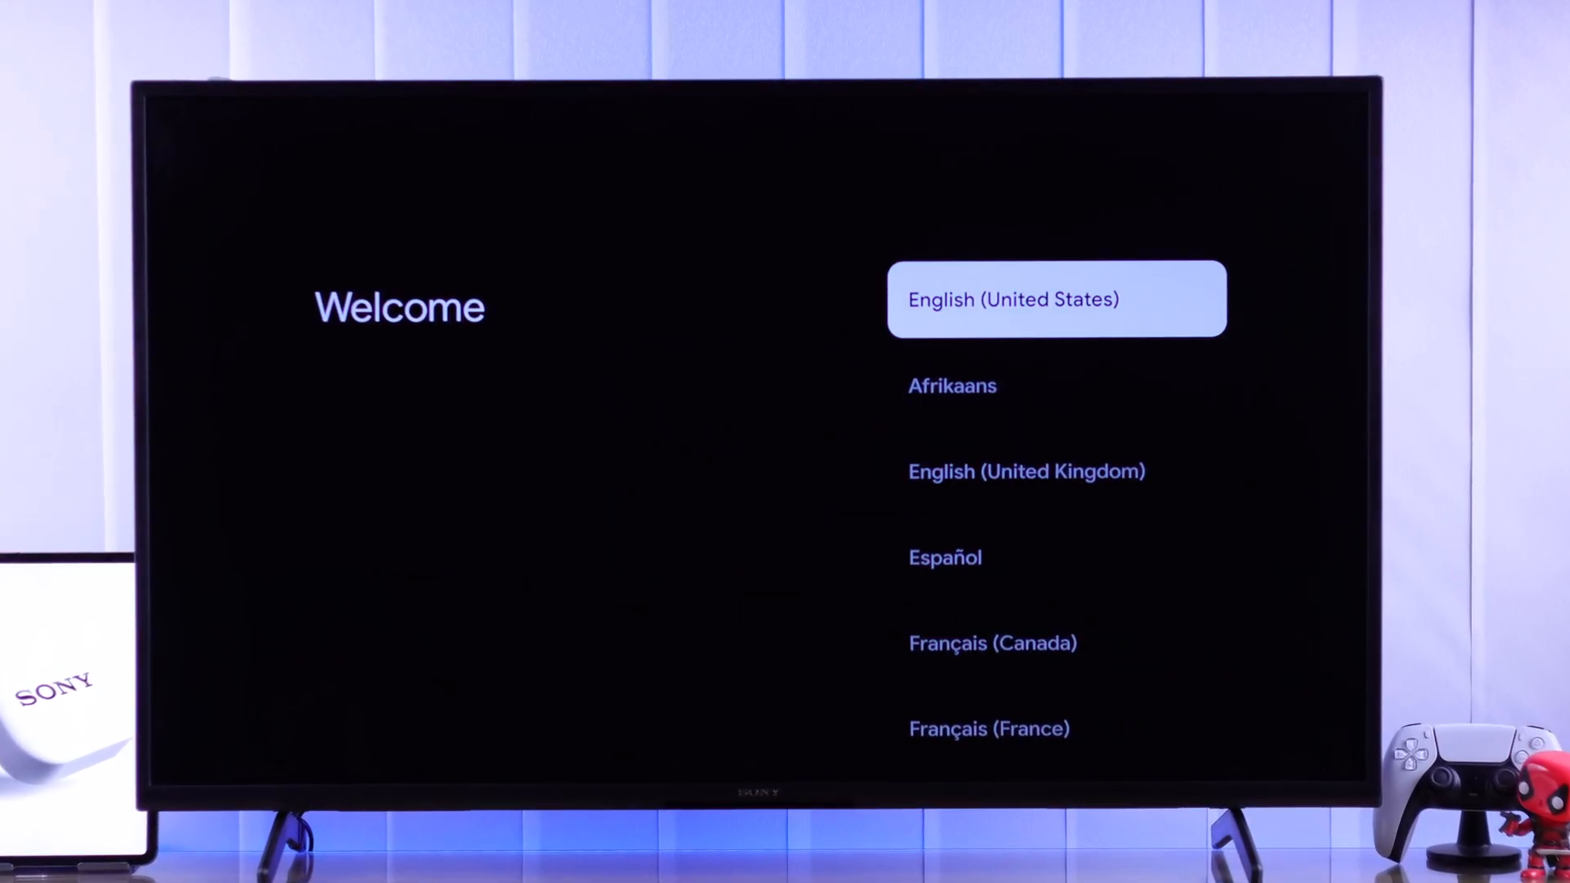
Choose English (United States) as the setup language on the Welcome screen
left_click(1055, 298)
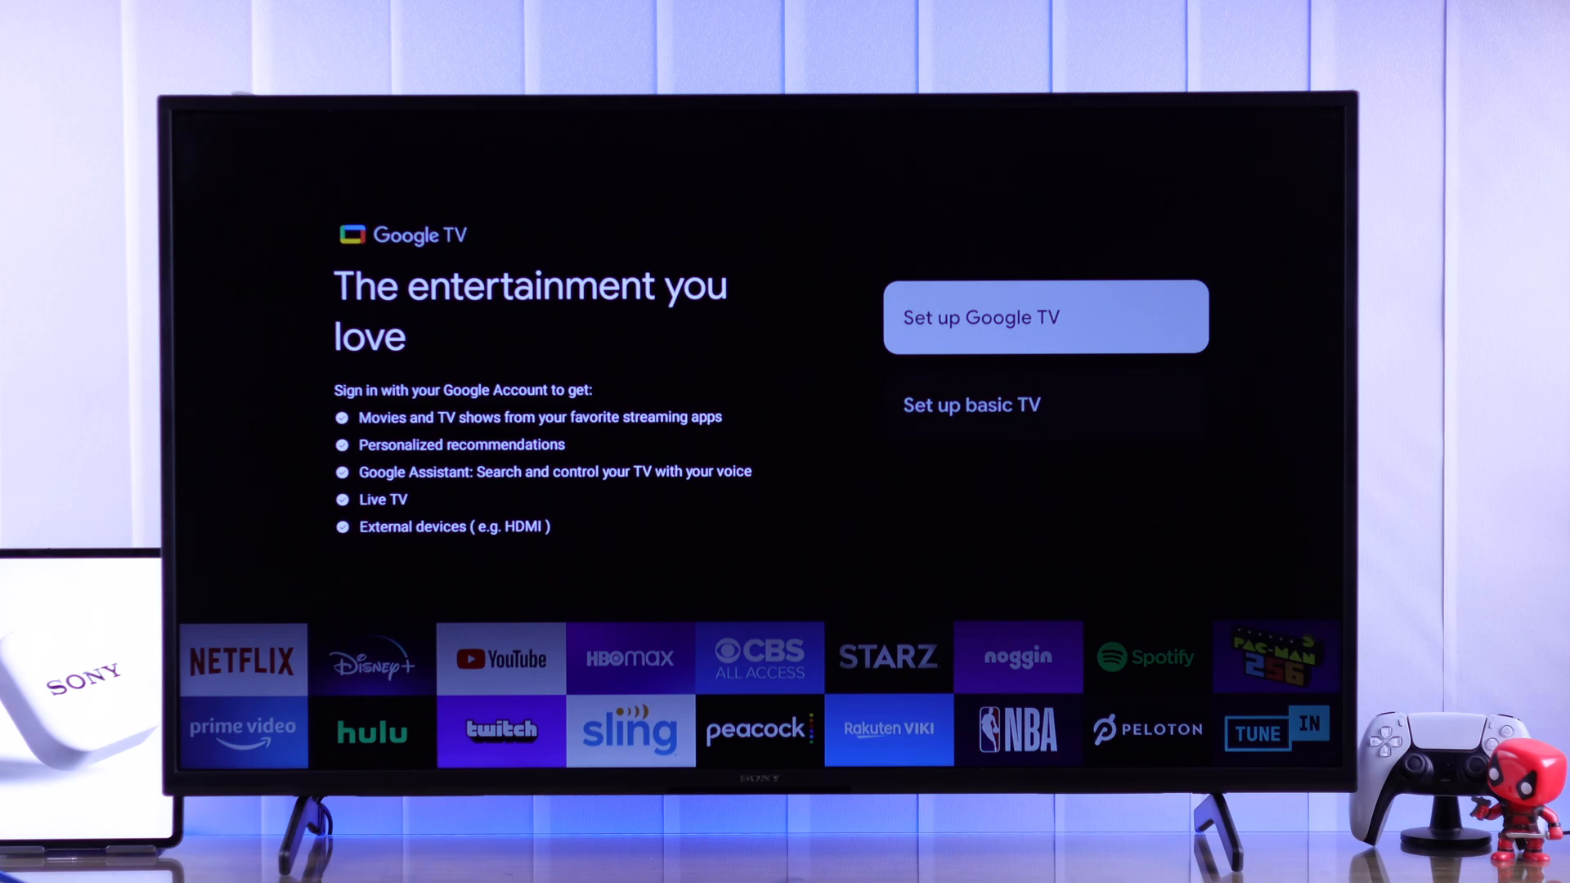
Start full Google TV setup directly on the TV and join the .Fix369. Wi-Fi network
left_click(1045, 317)
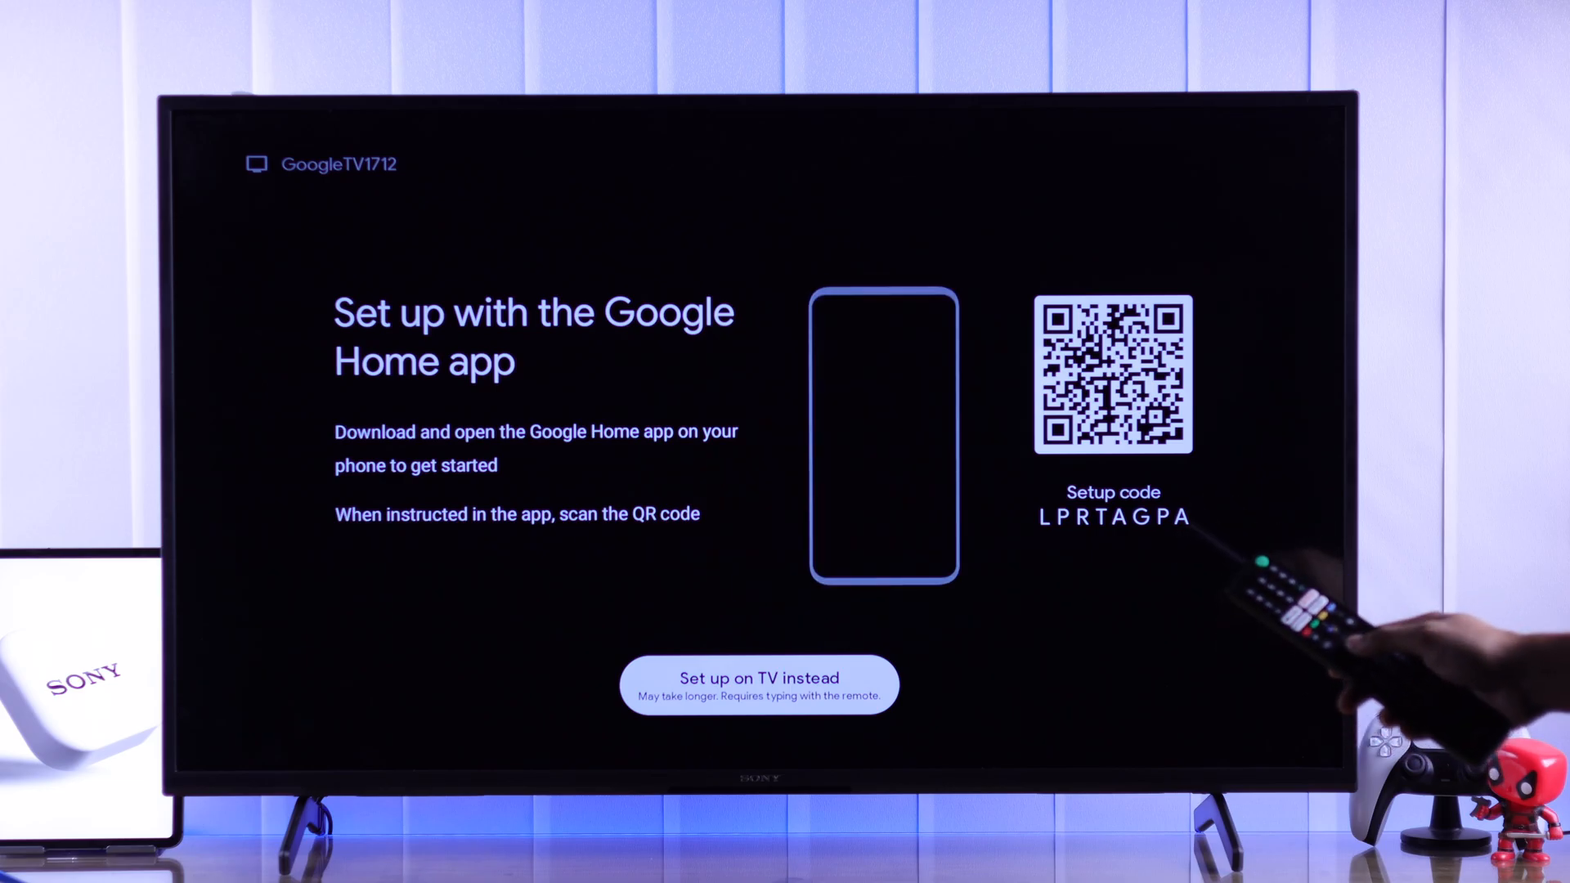
left_click(759, 677)
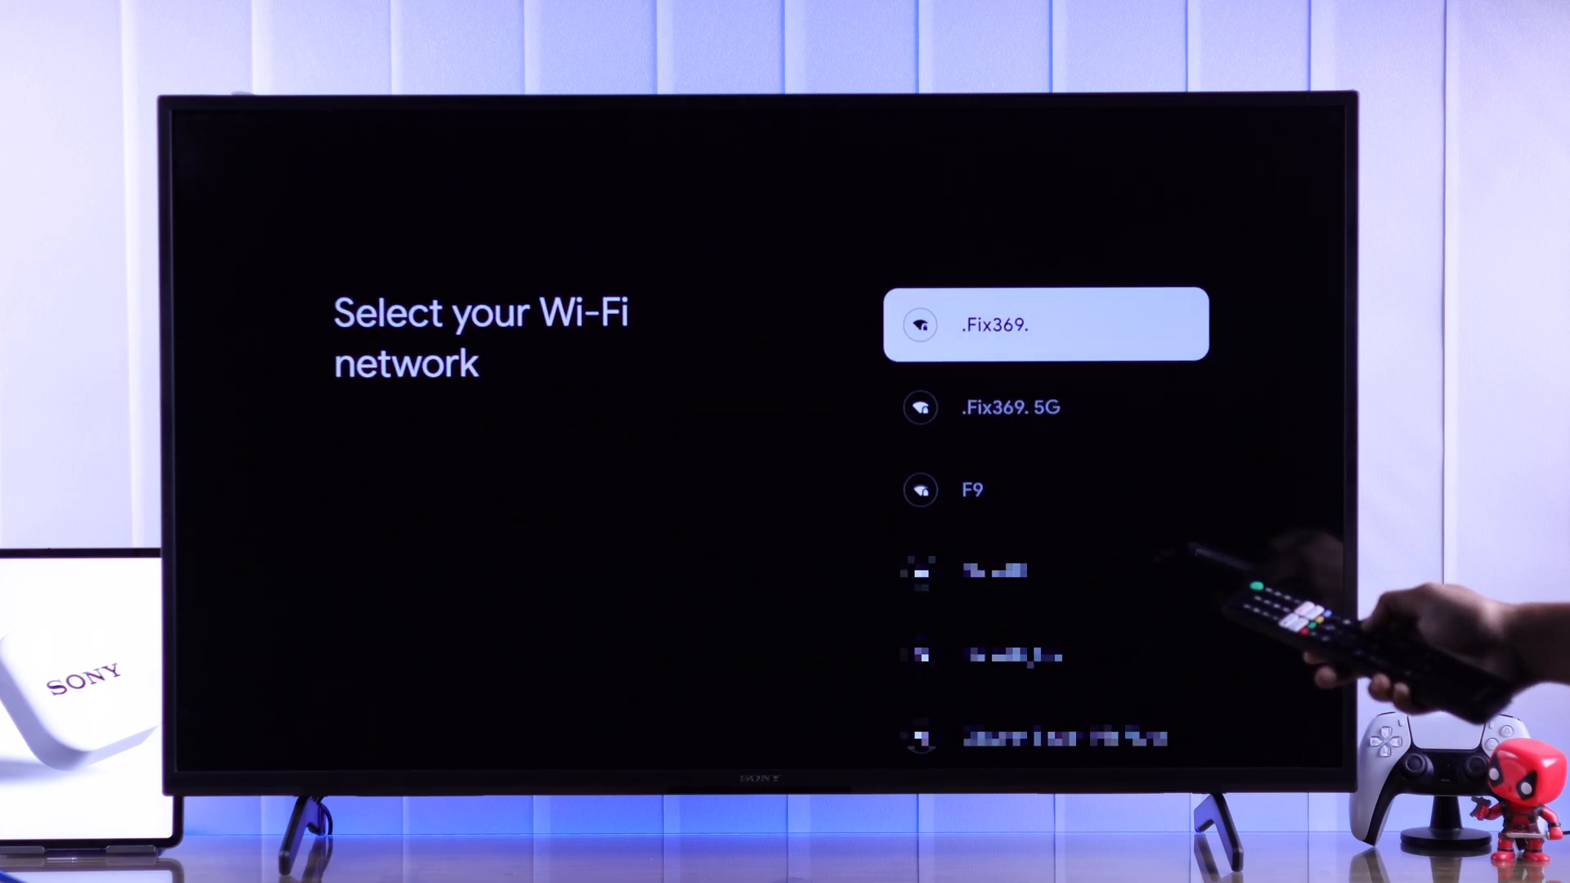
left_click(1045, 407)
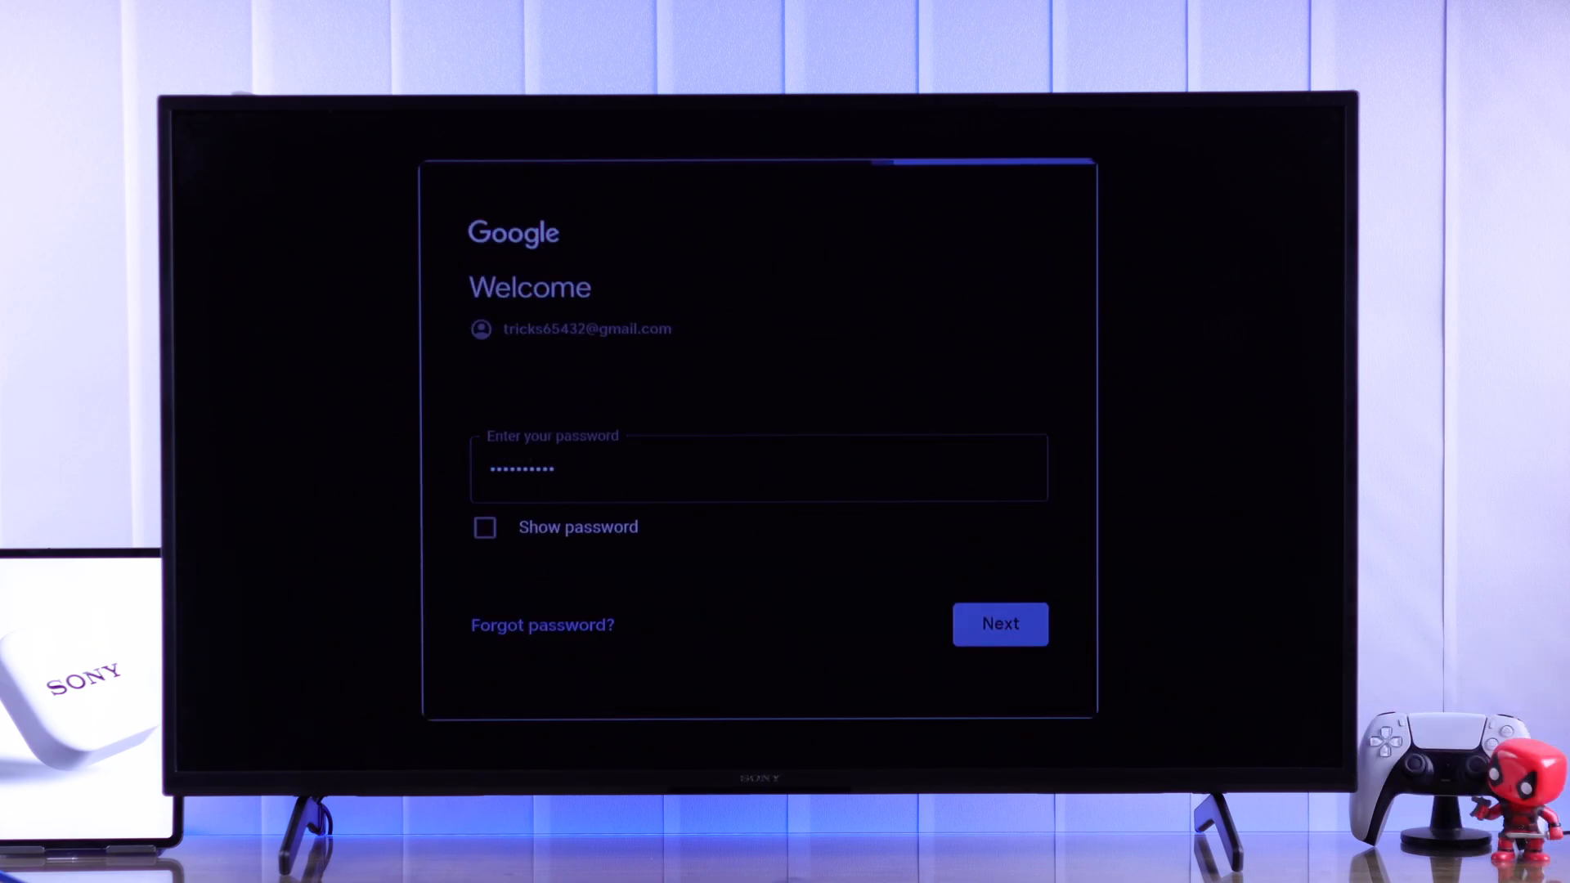
Sign in with the entered password and accept the Google terms of service and services settings
left_click(998, 623)
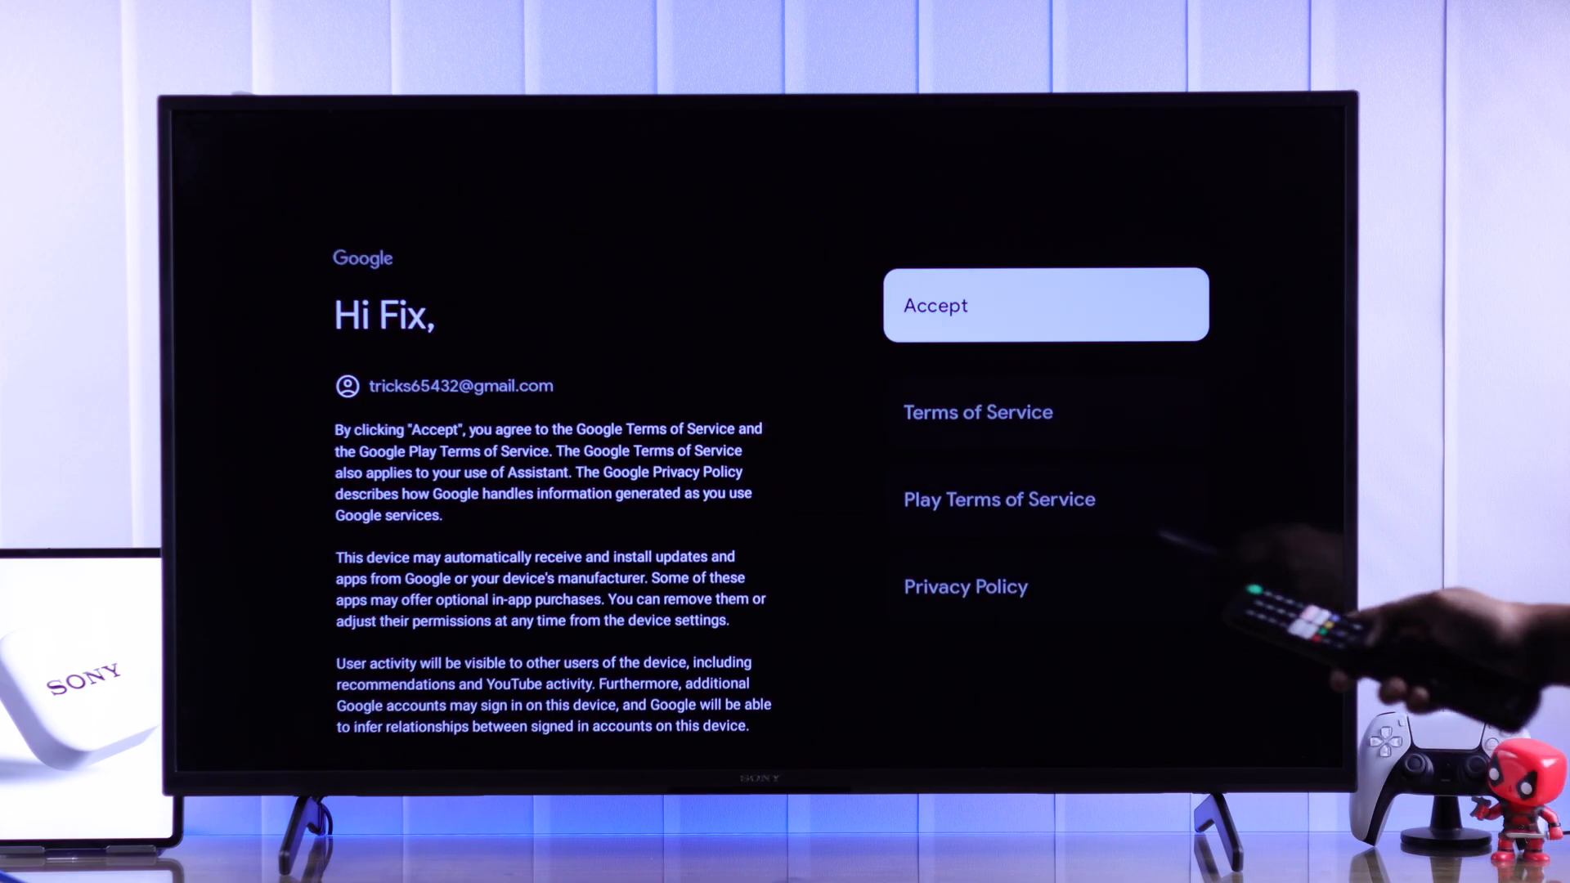
left_click(1045, 304)
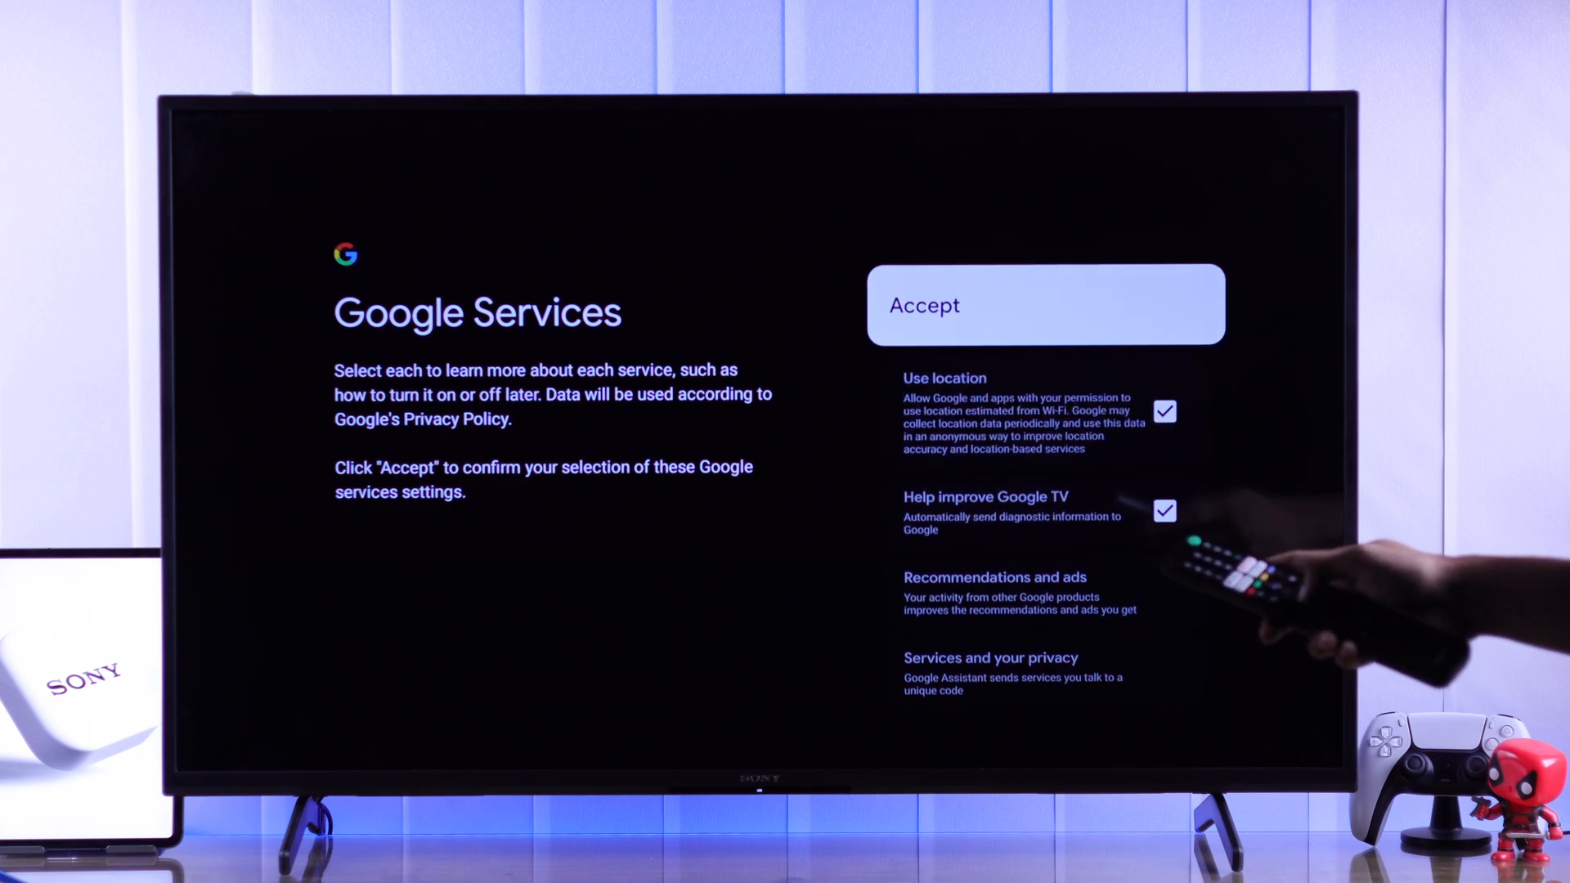
left_click(1043, 304)
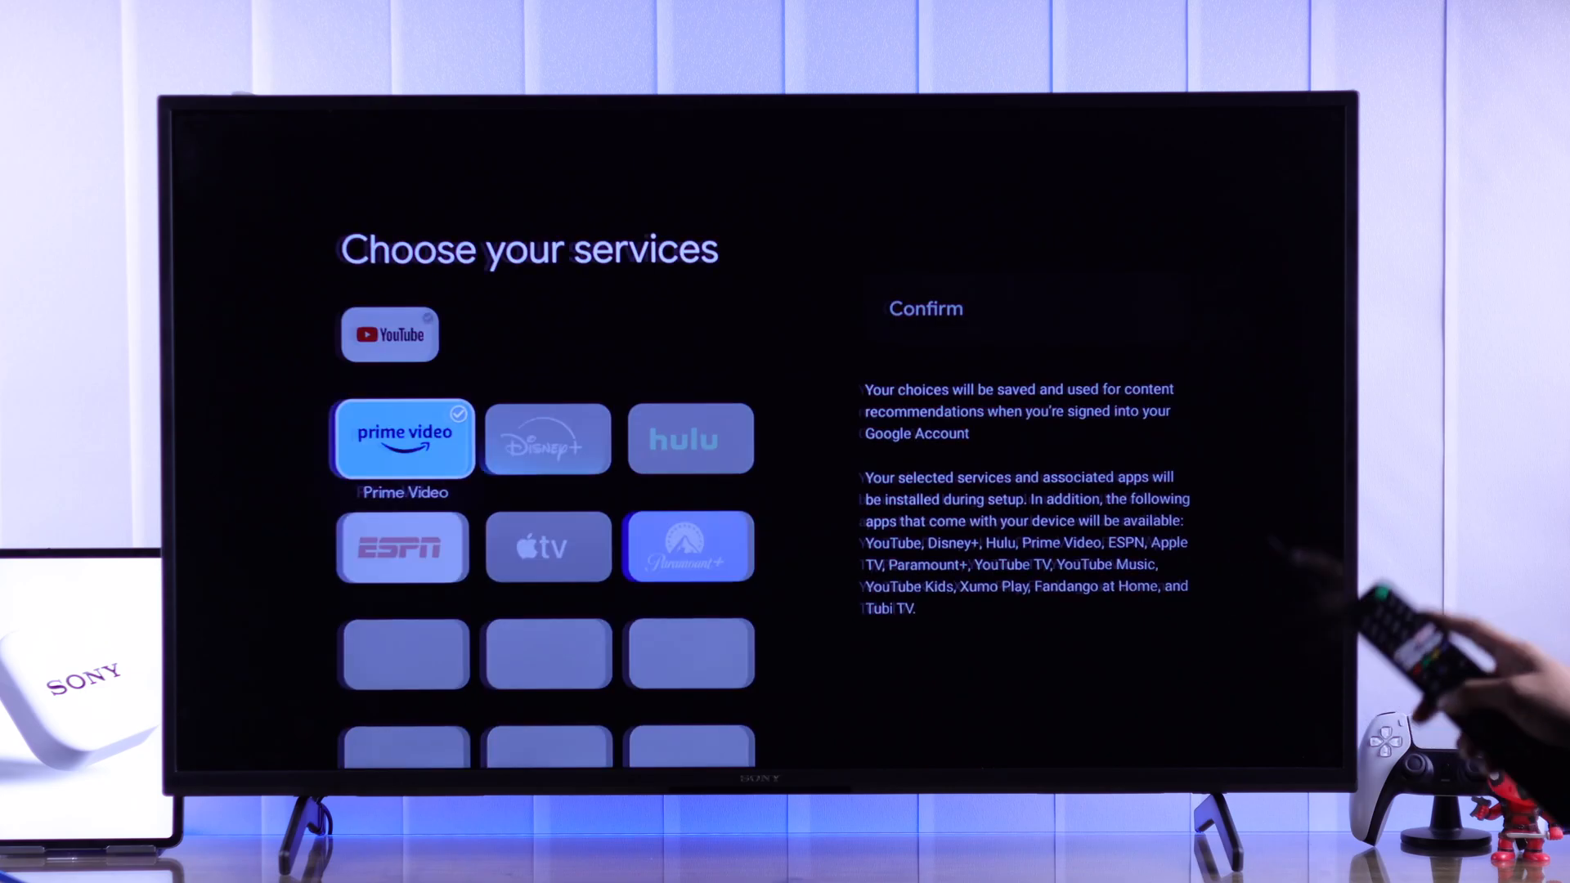
Confirm the chosen streaming services and begin the BRAVIA TV setup
scroll("down", 3)
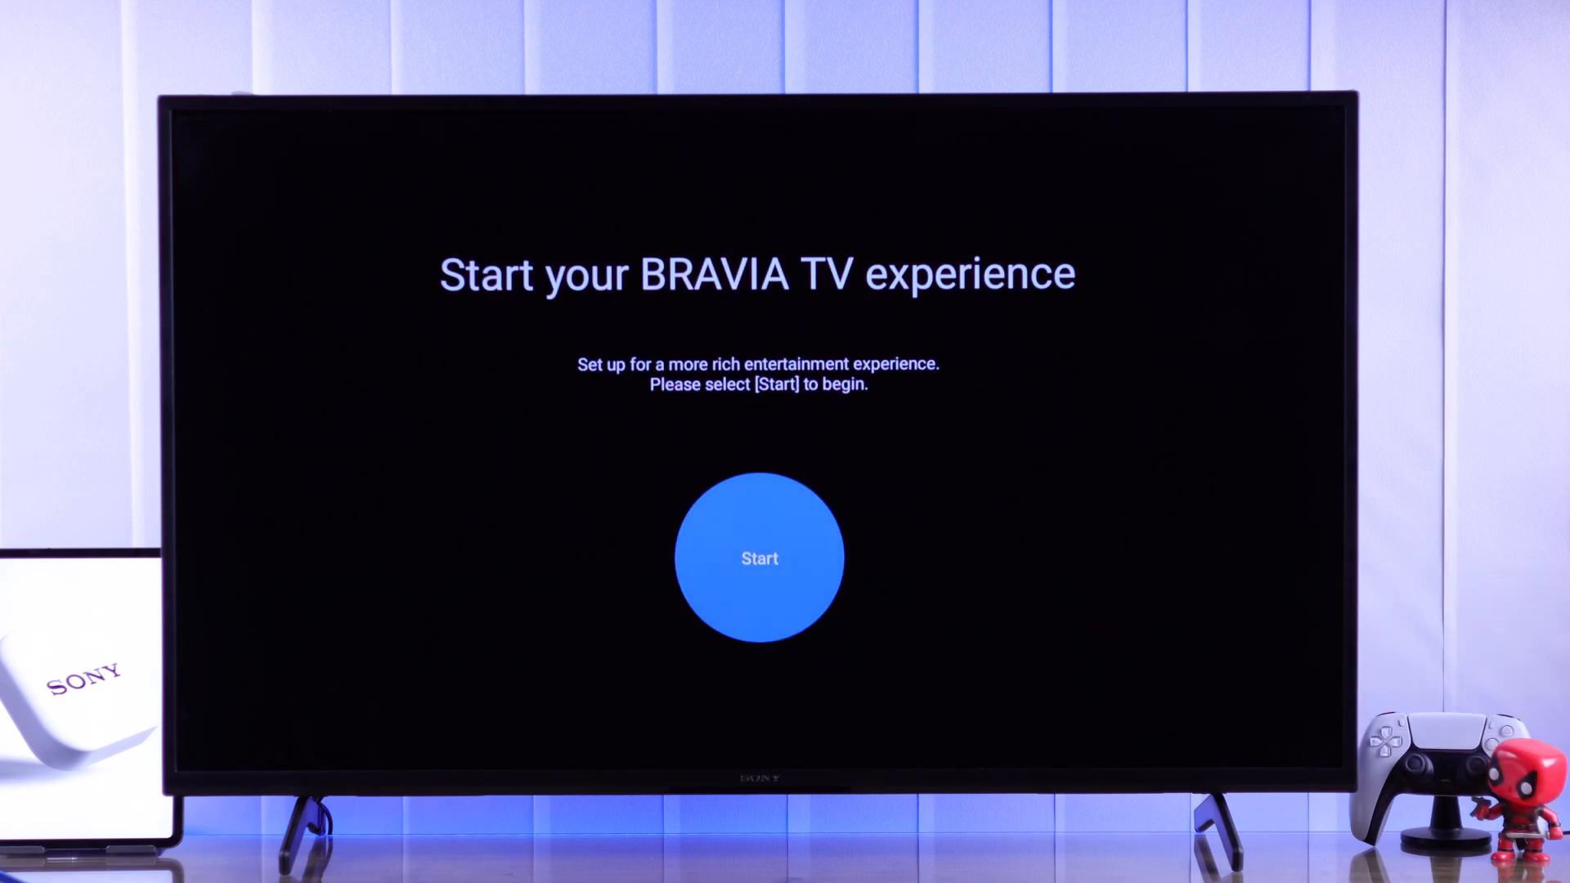
left_click(760, 558)
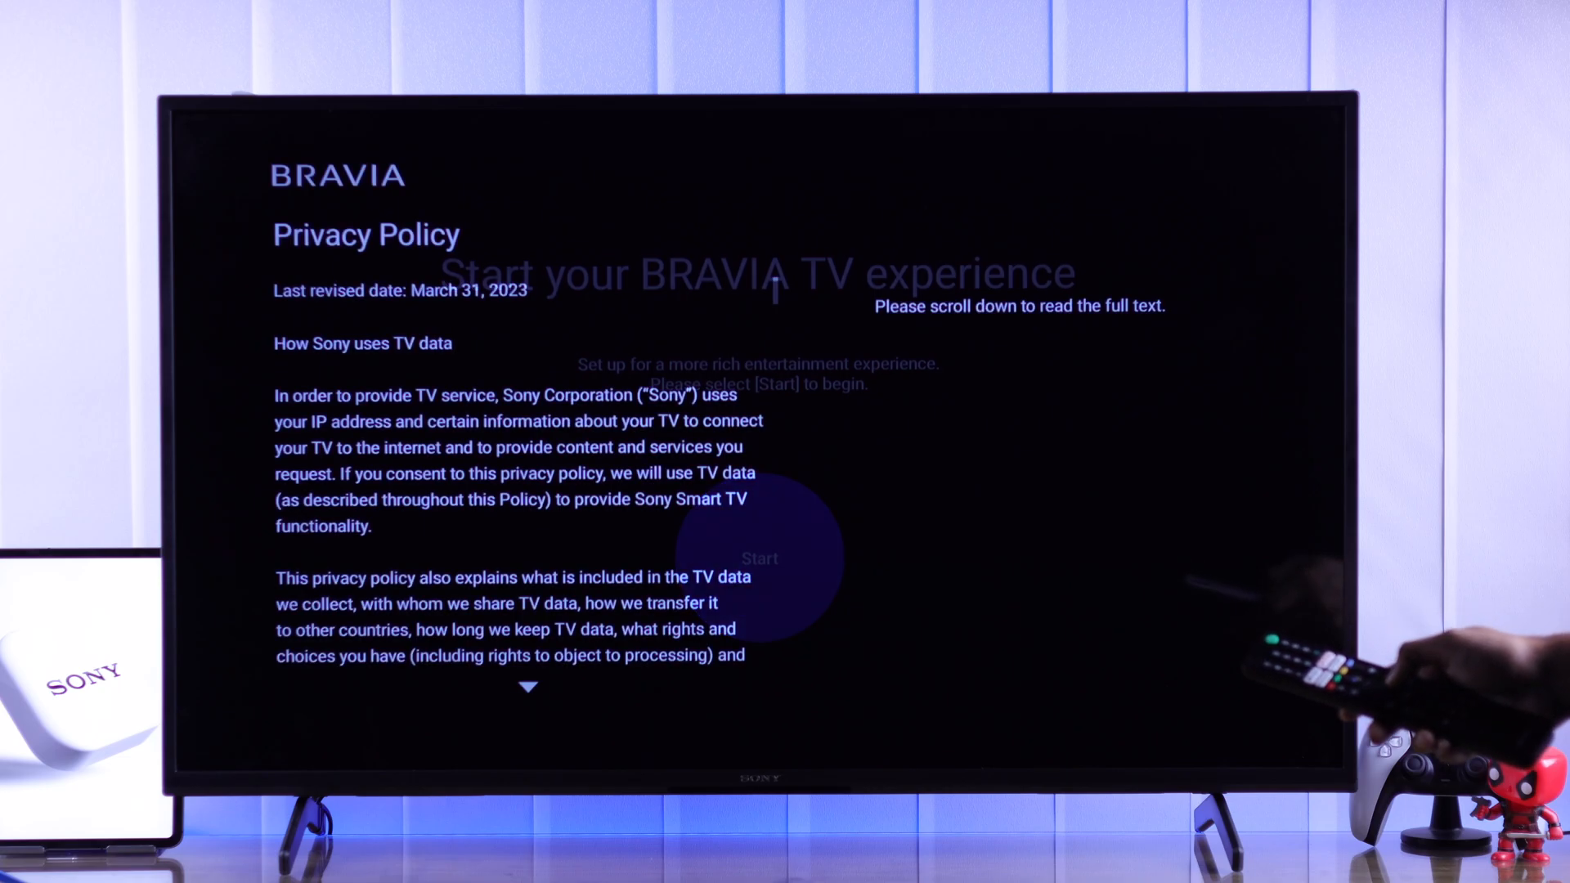
Agree to the BRAVIA privacy policy and continue past the Voice Recognition notice to Setup complete
scroll("down", 3)
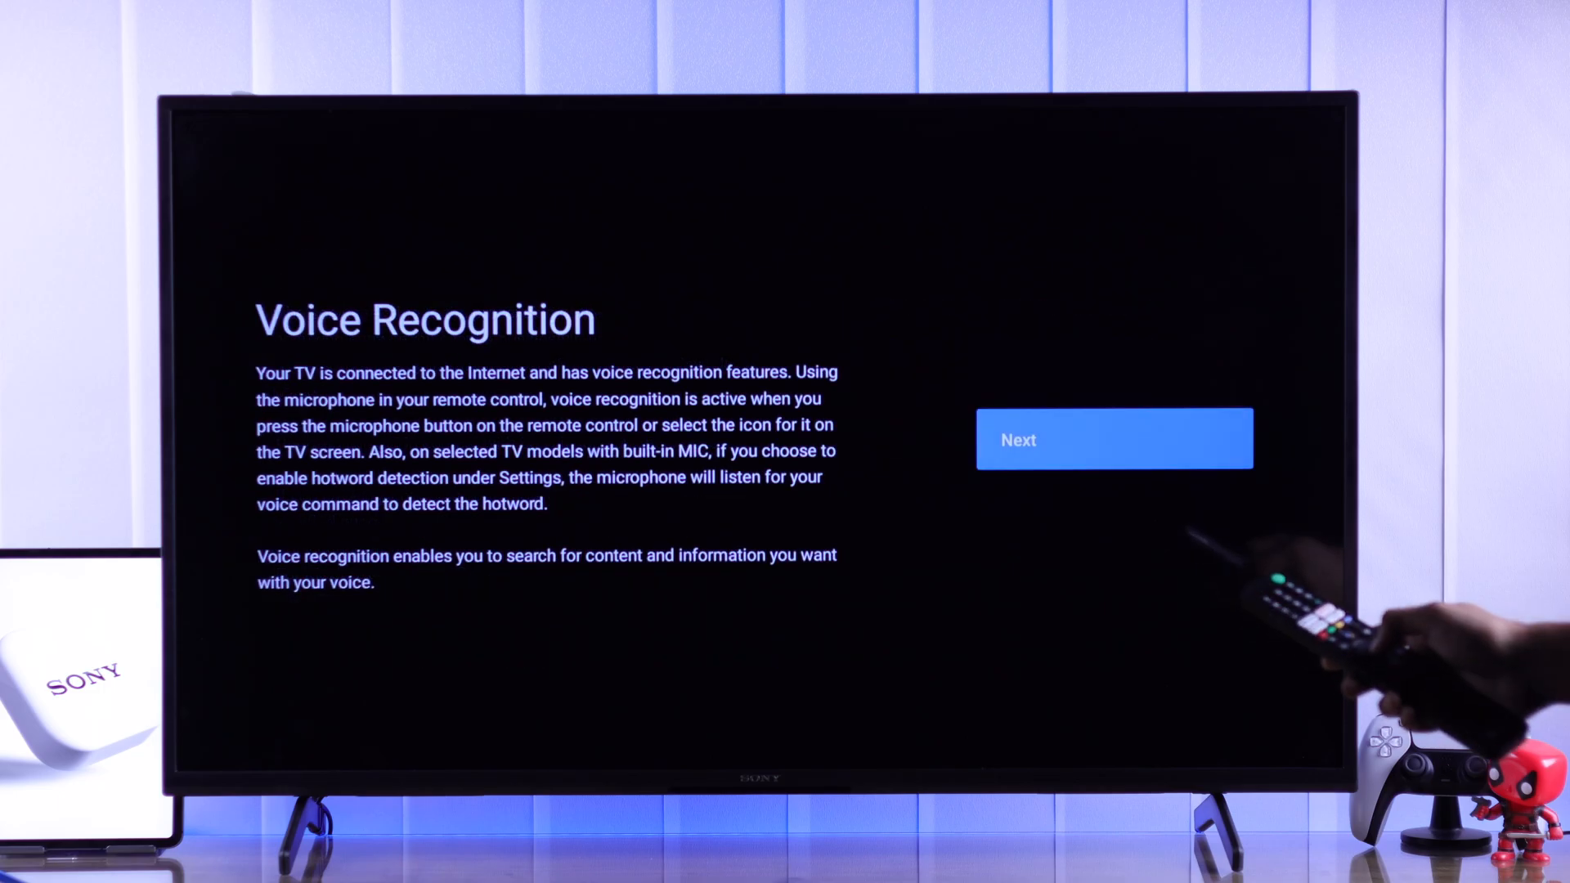
left_click(1114, 438)
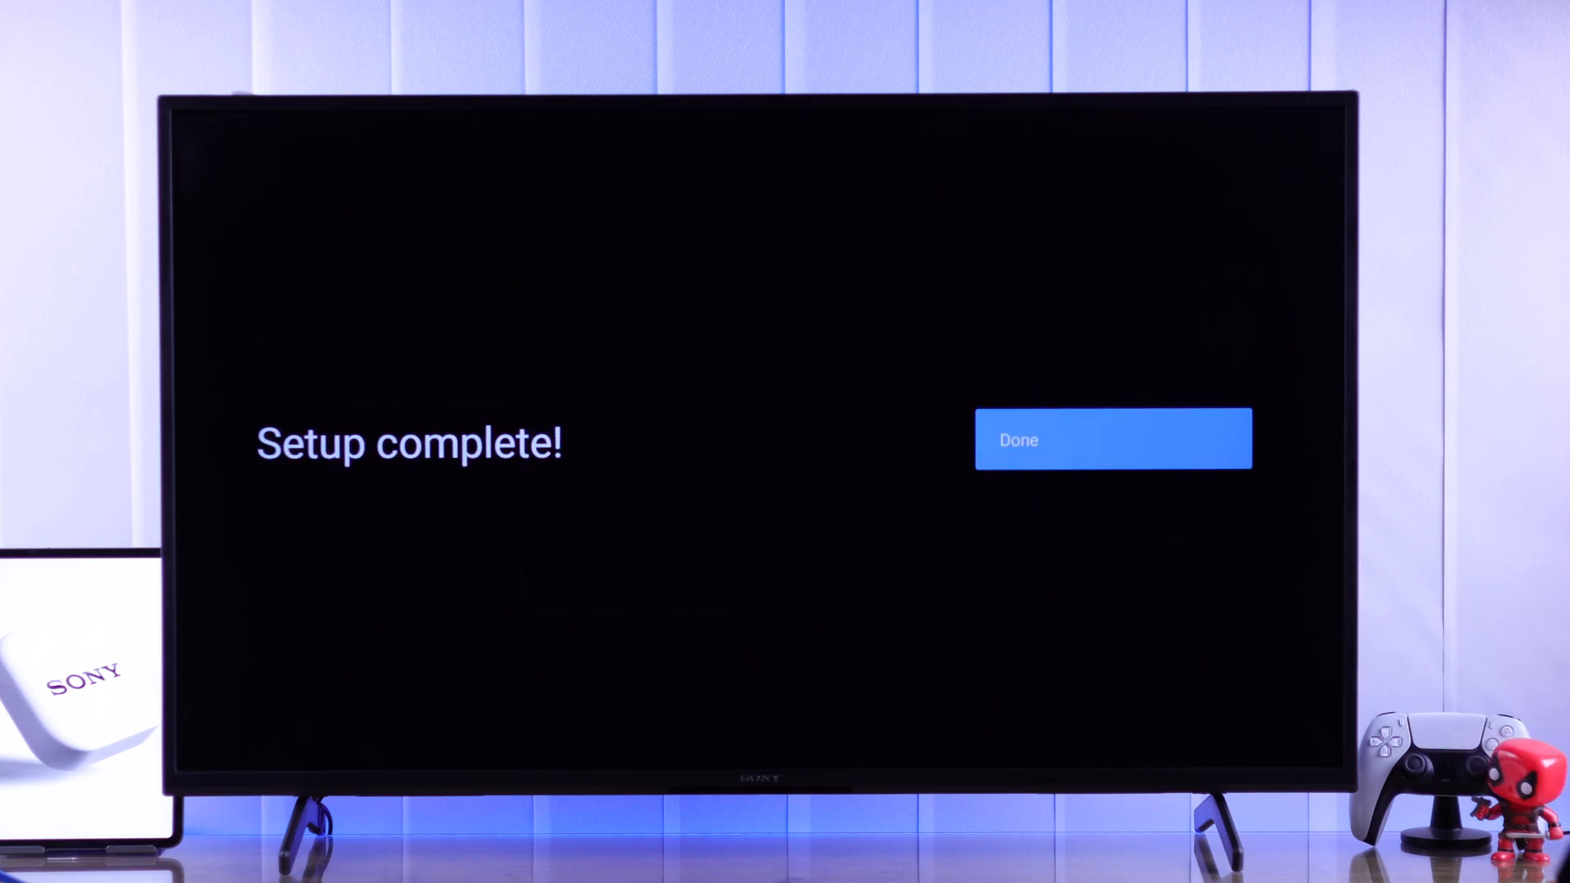
Finish BRAVIA setup, start exploring, and browse down the Google TV home screen rows
left_click(1114, 440)
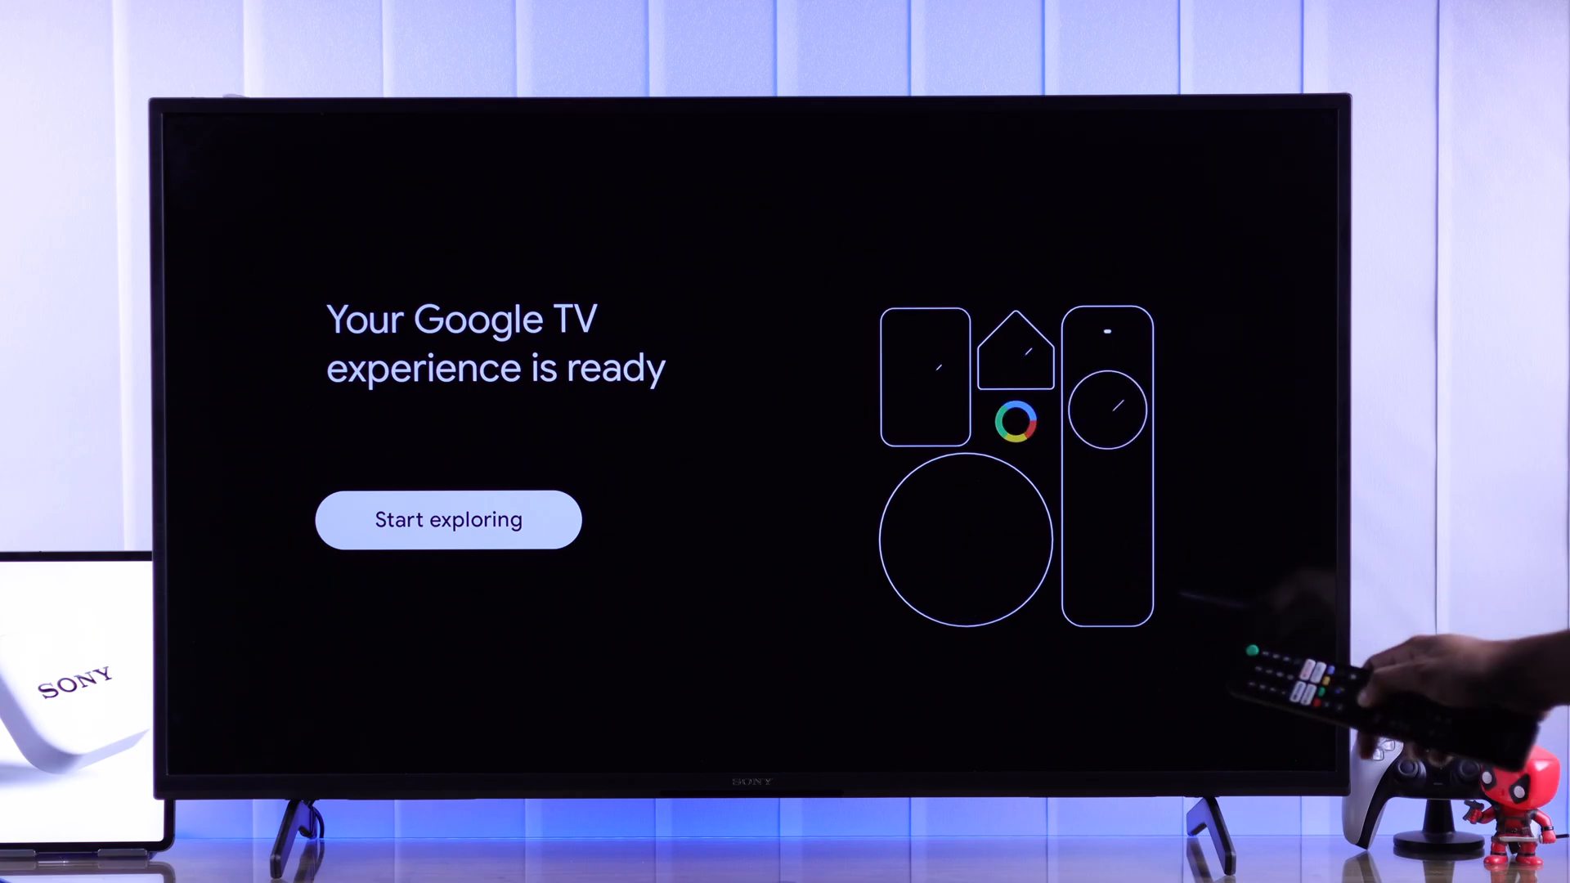
left_click(448, 520)
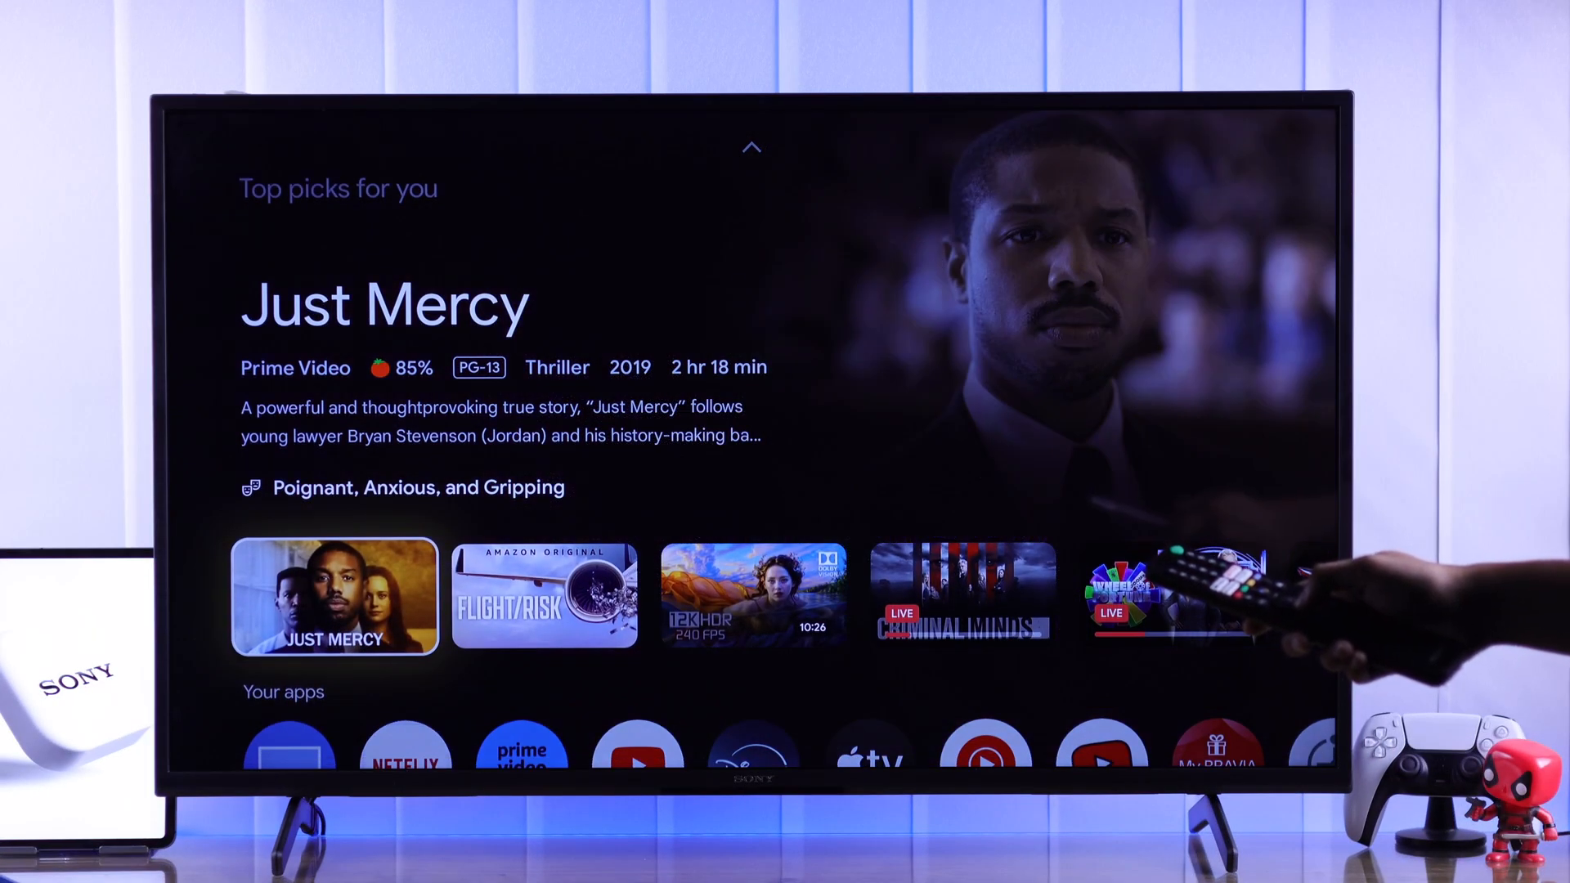
scroll("down", 3)
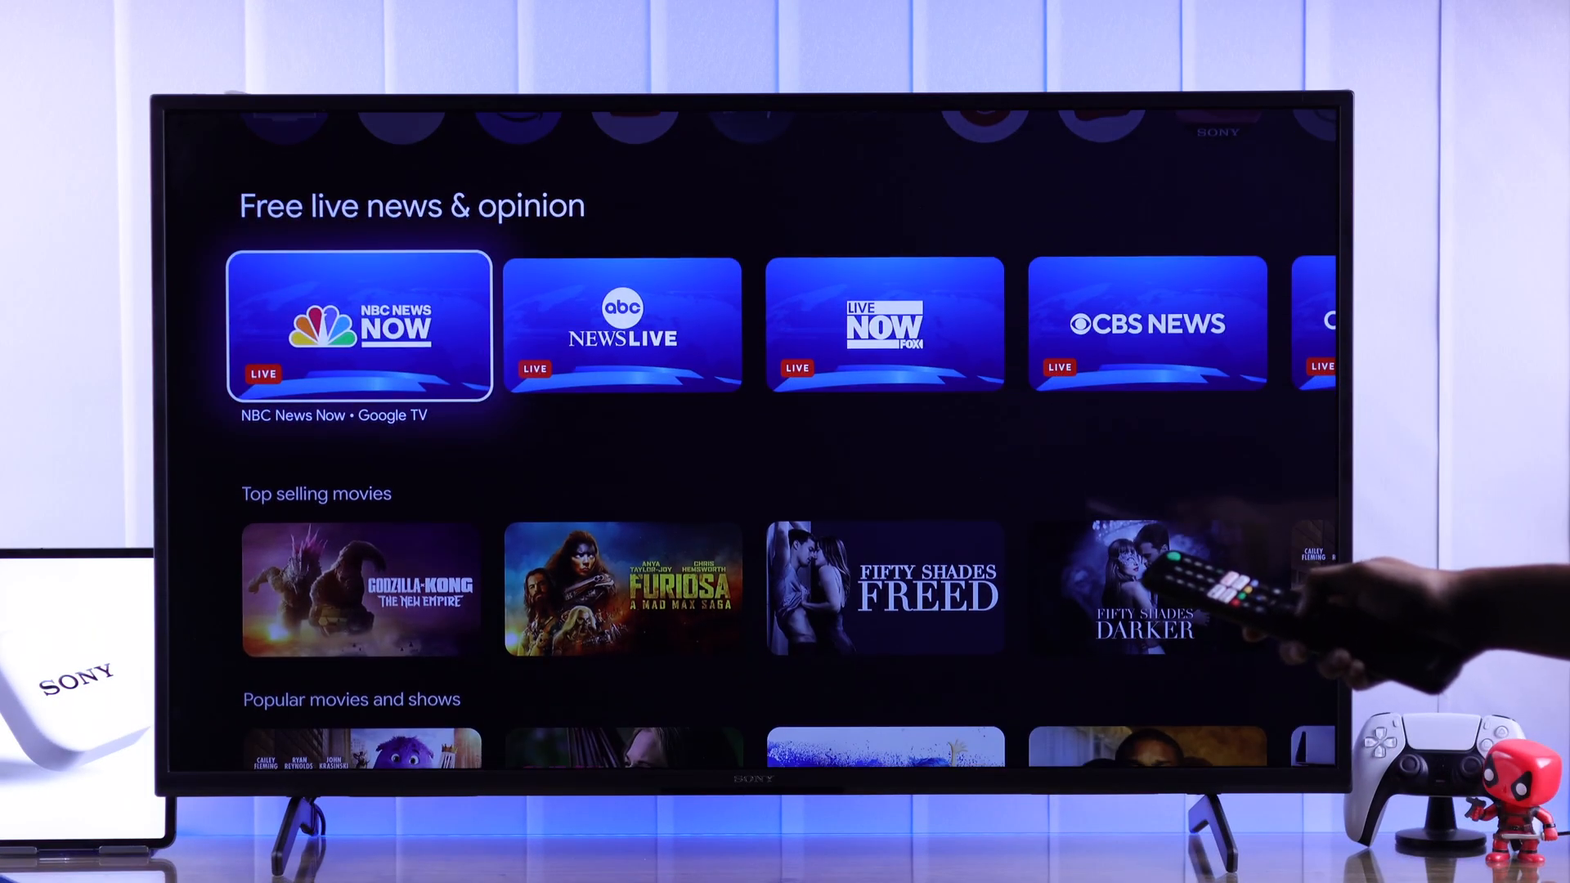